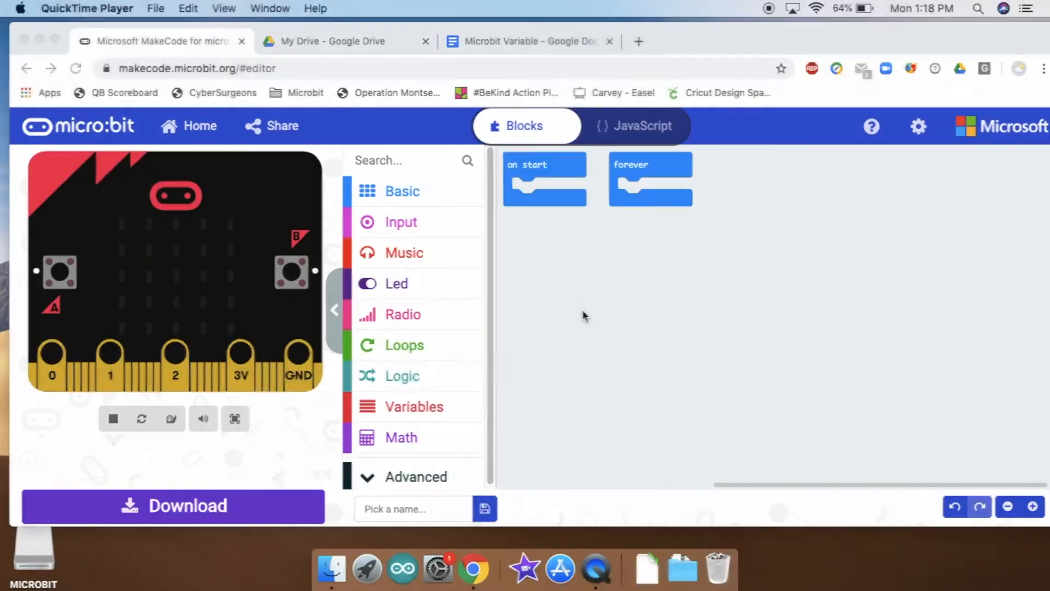
mouse_move(617, 261)
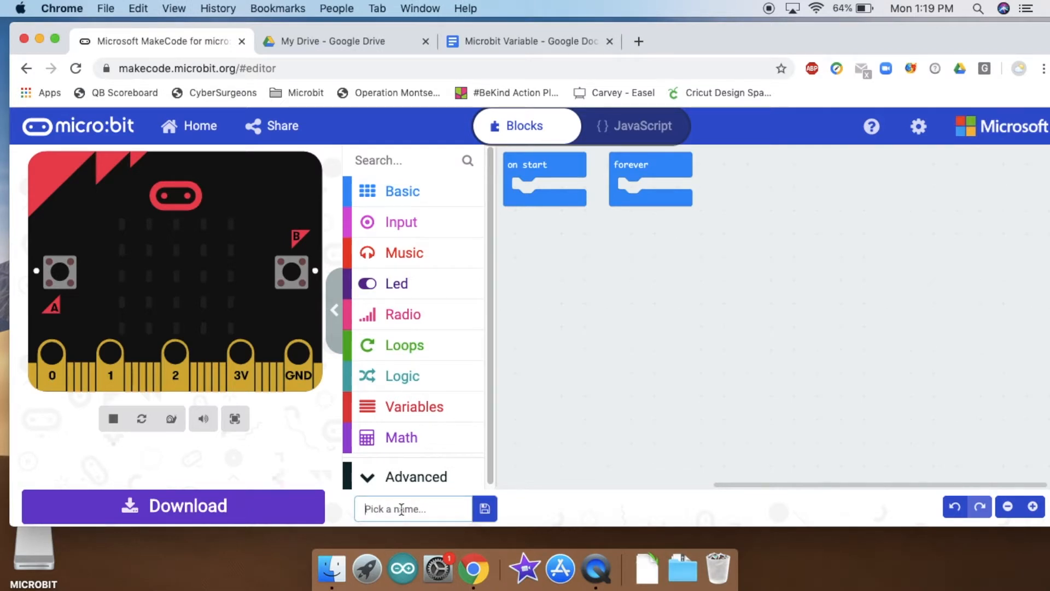
mouse_move(150, 321)
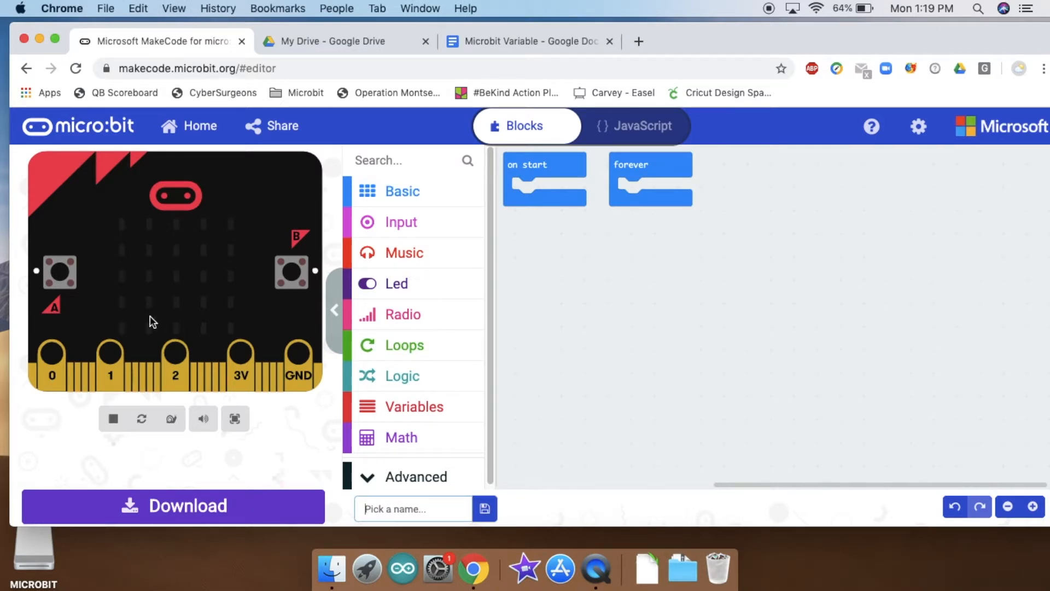
mouse_move(259, 293)
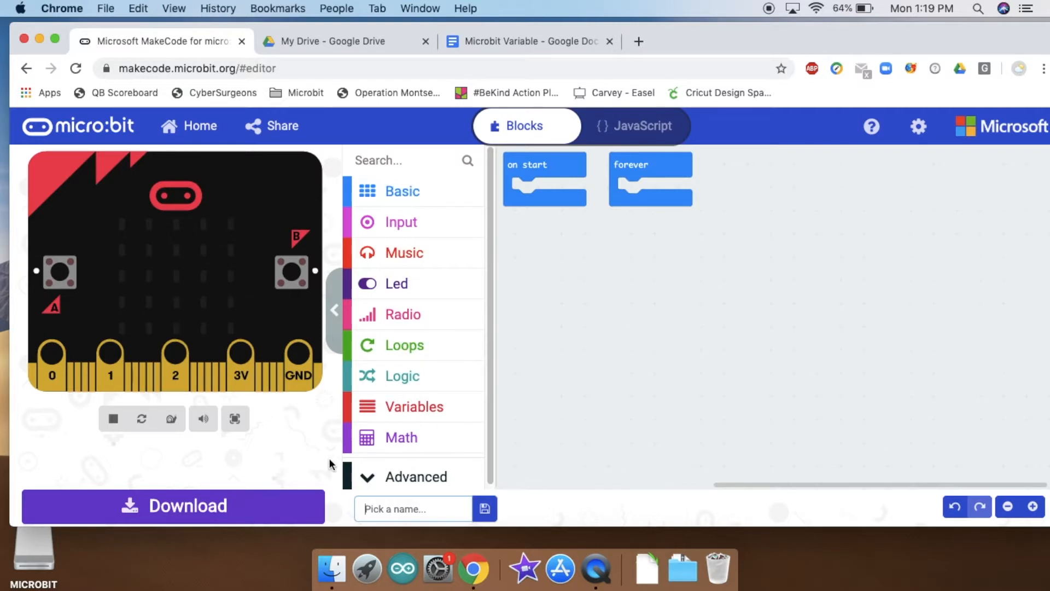
- Type 'Heart' as the project name
text(Hear)
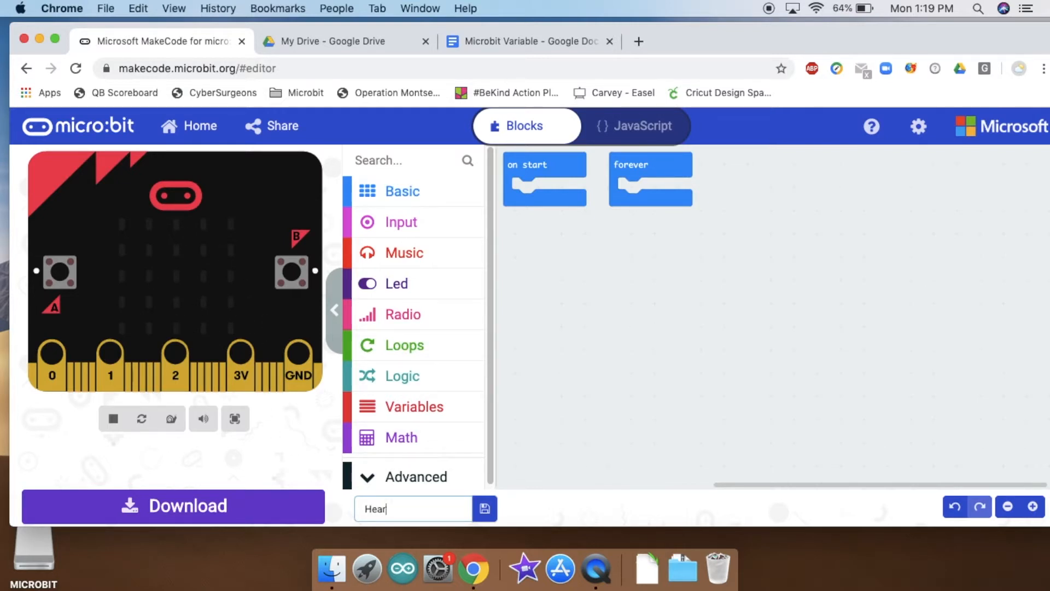
text(t)
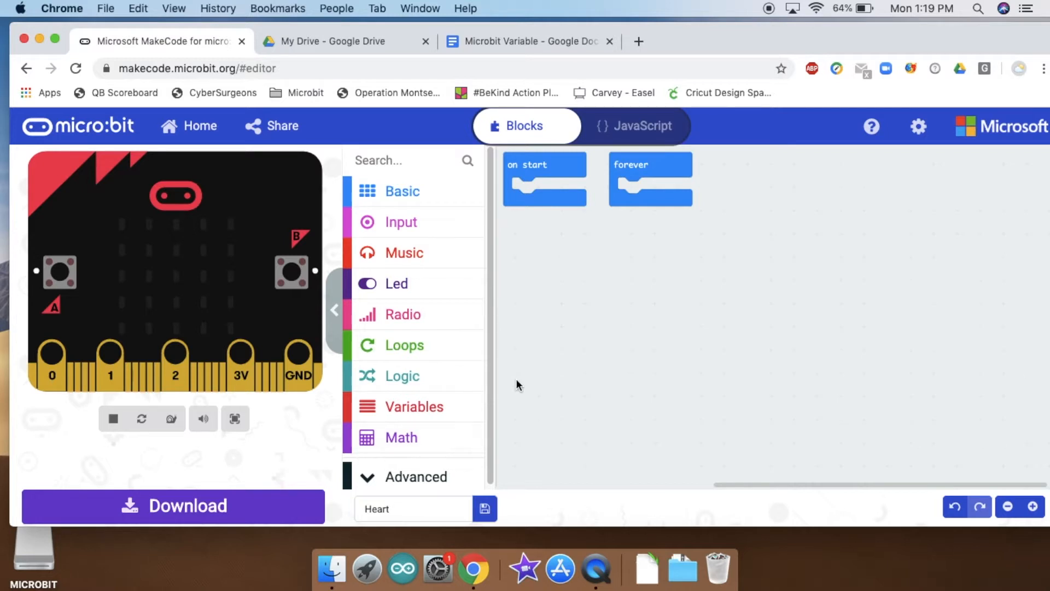
mouse_move(425, 222)
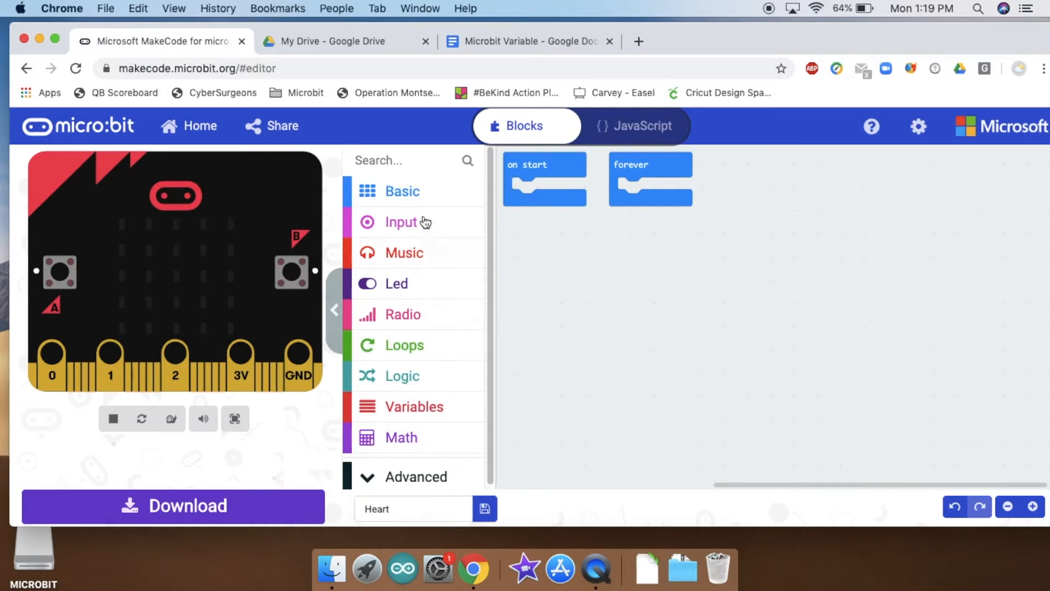
- Open the Basic category to show the show leds display blocks
click(402, 191)
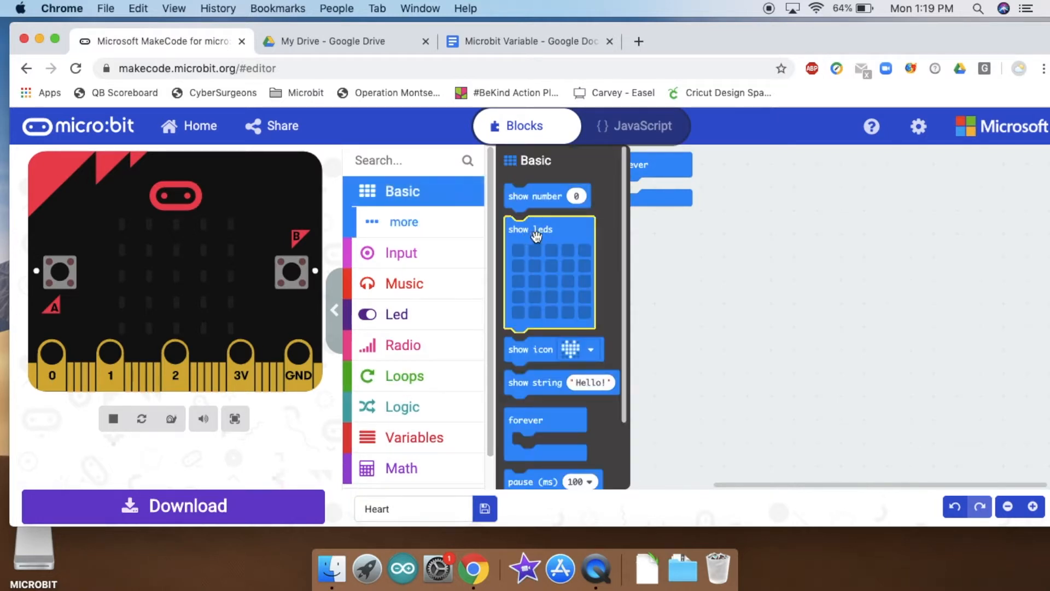
mouse_move(387, 194)
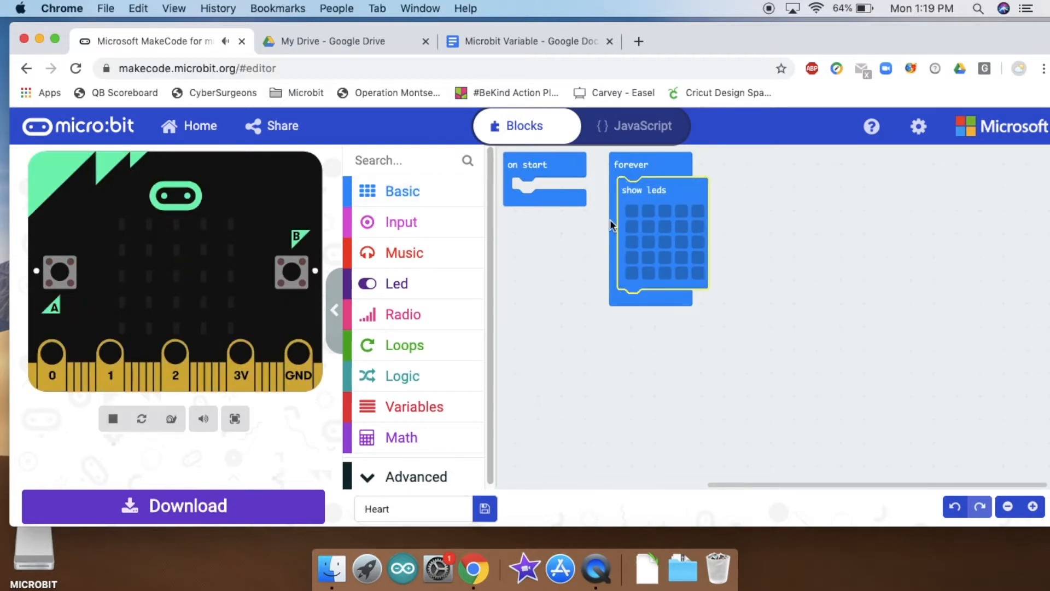
mouse_move(679, 236)
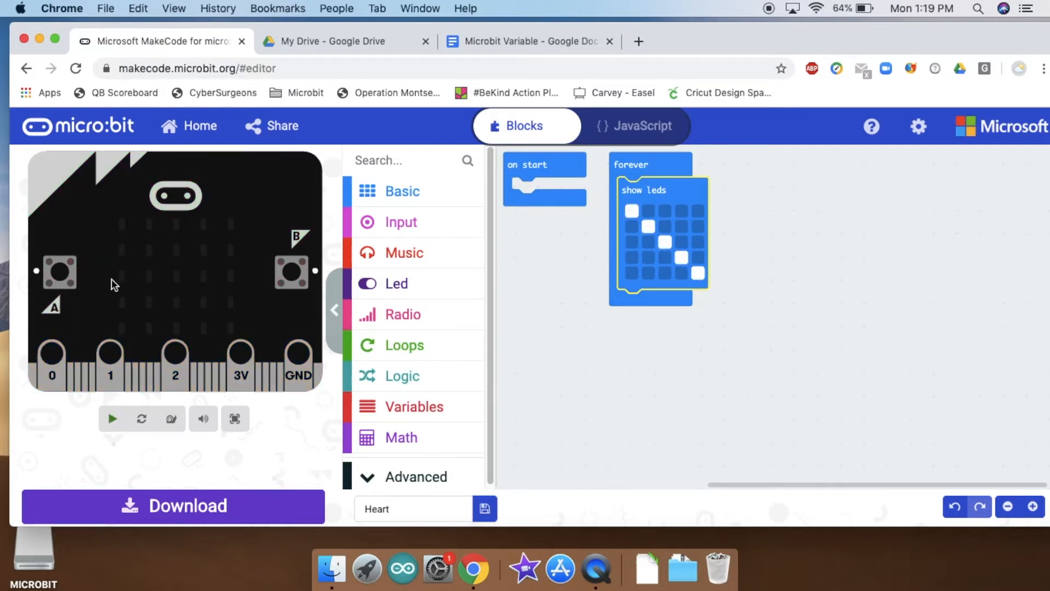
- Clear the diagonal LEDs and light a heart shape in the show leds grid
click(112, 417)
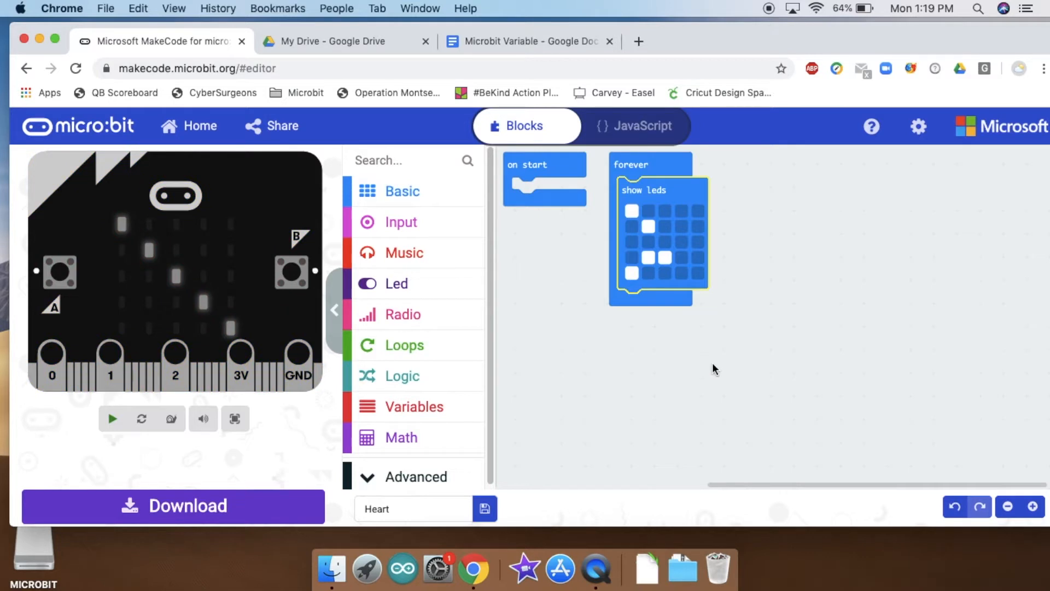
click(111, 418)
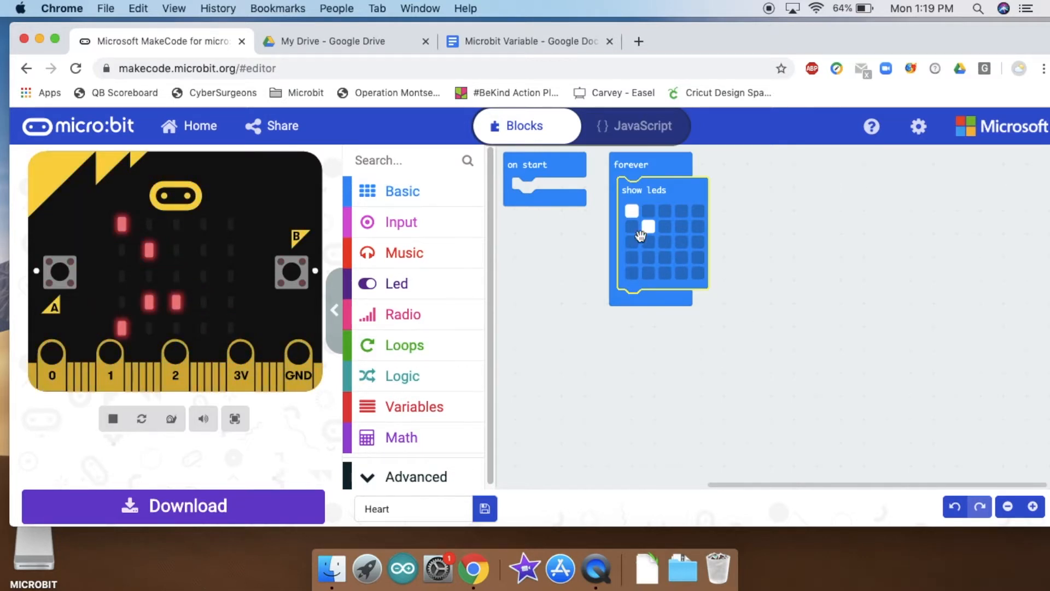
click(112, 418)
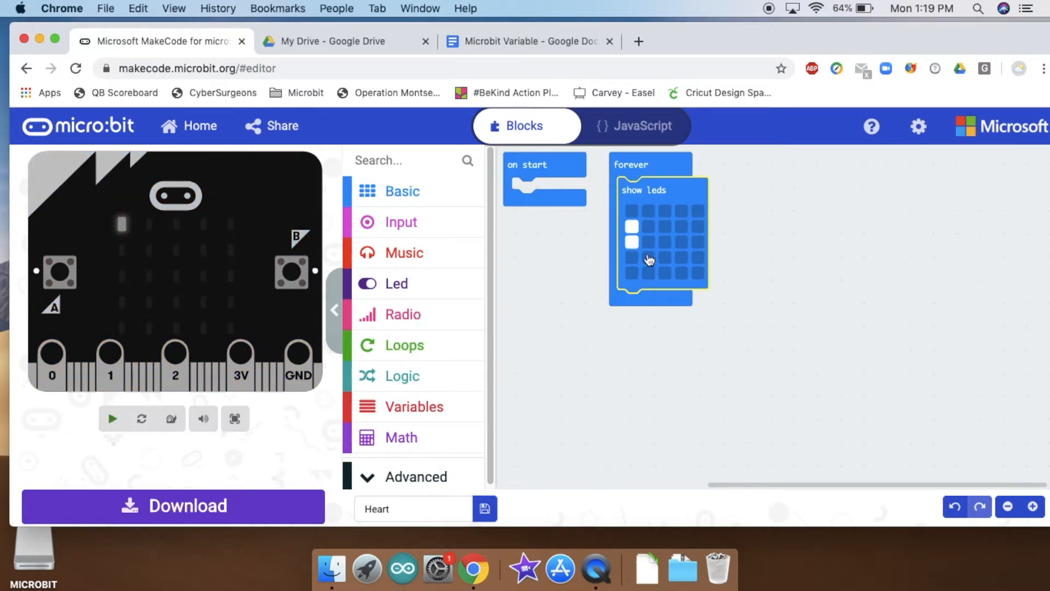
click(647, 257)
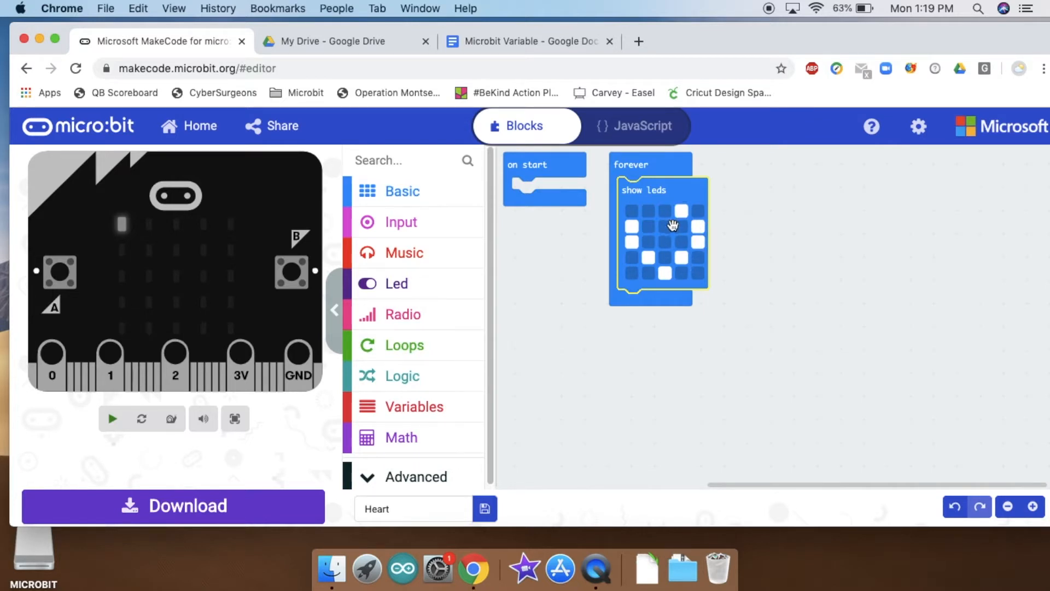
click(649, 212)
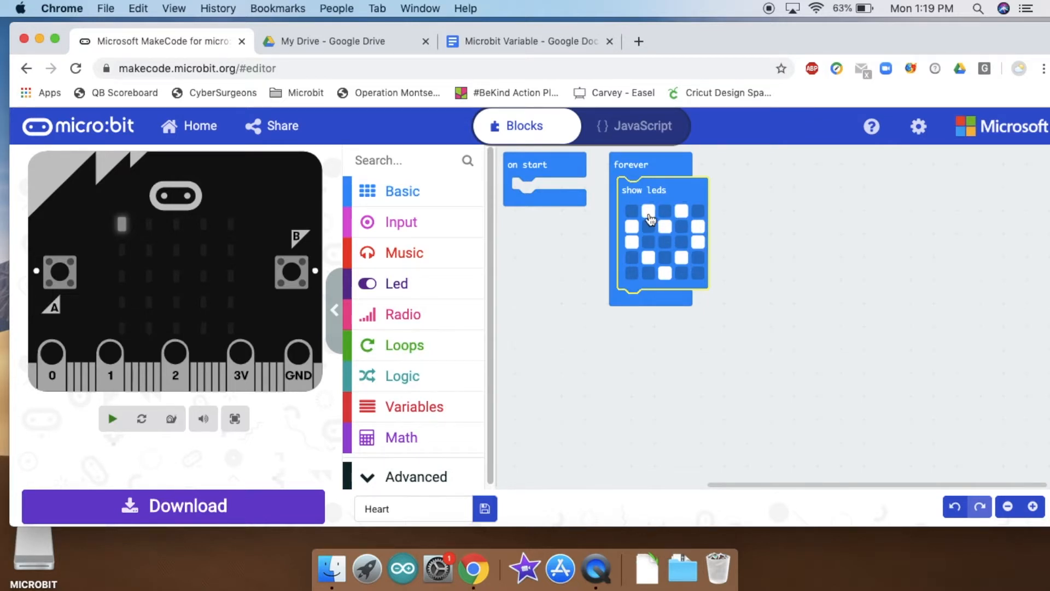
click(112, 418)
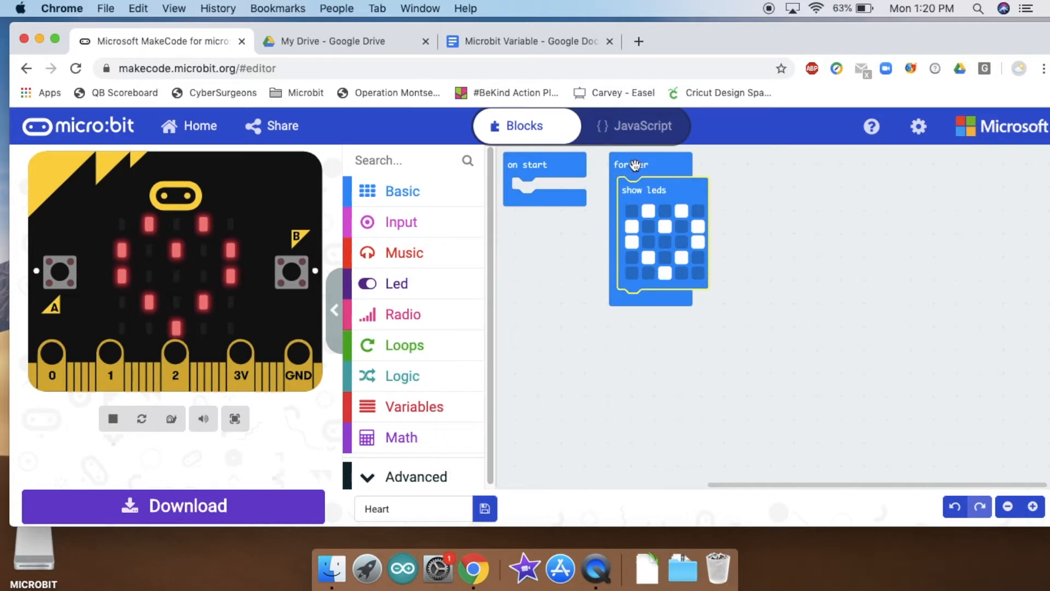
mouse_move(608, 259)
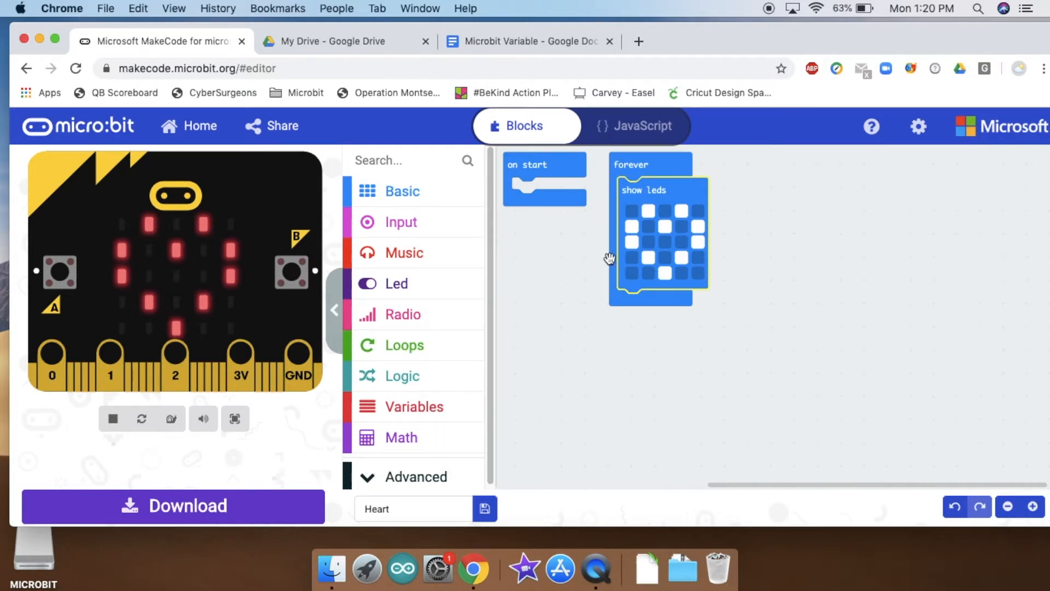
mouse_move(668, 254)
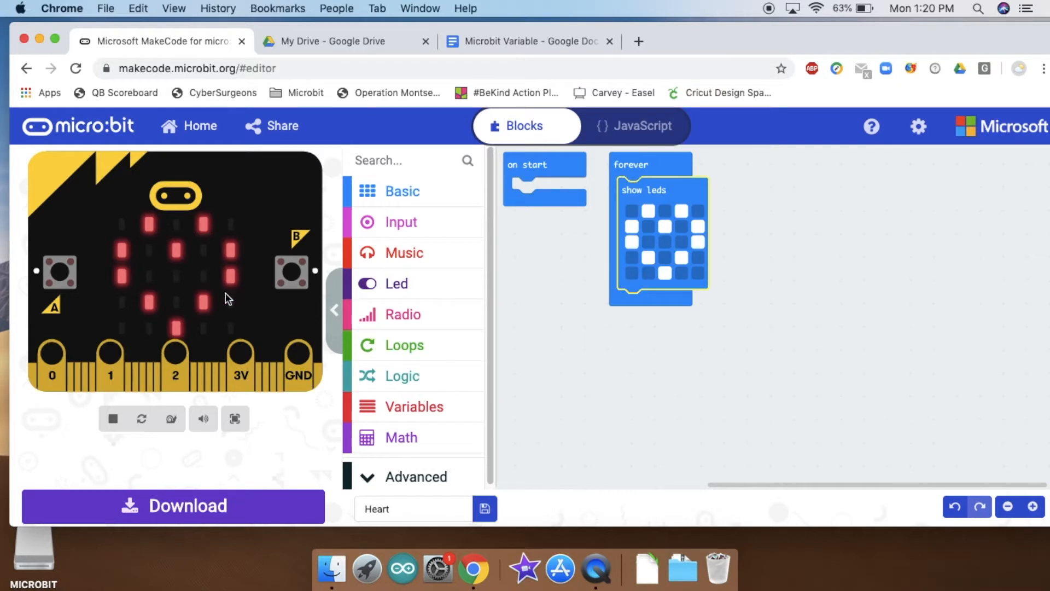
mouse_move(129, 258)
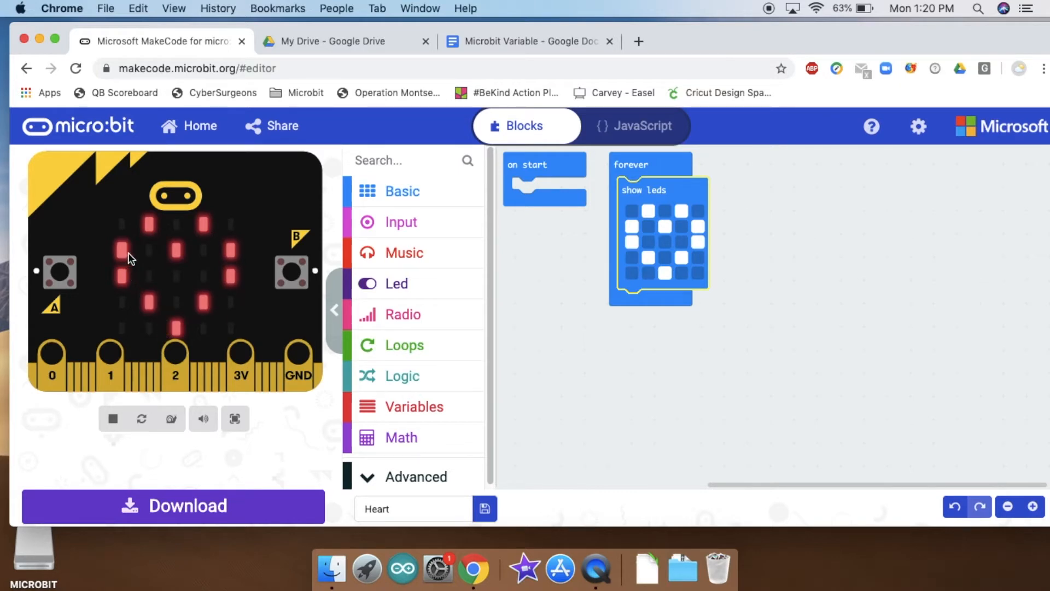
mouse_move(469, 424)
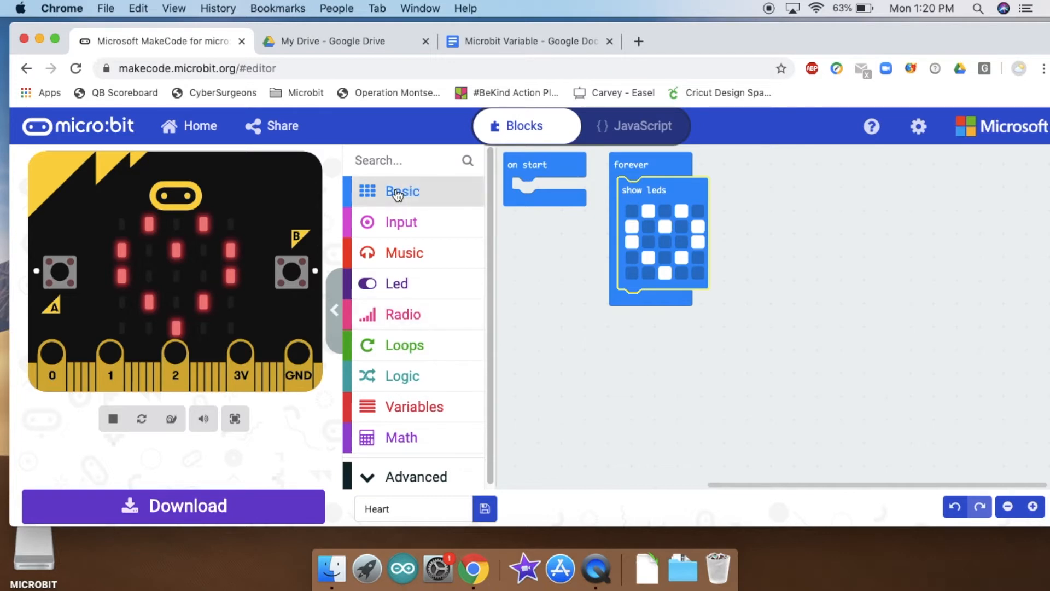
- Snap a second blank show leds block from Basic under the heart block
click(402, 192)
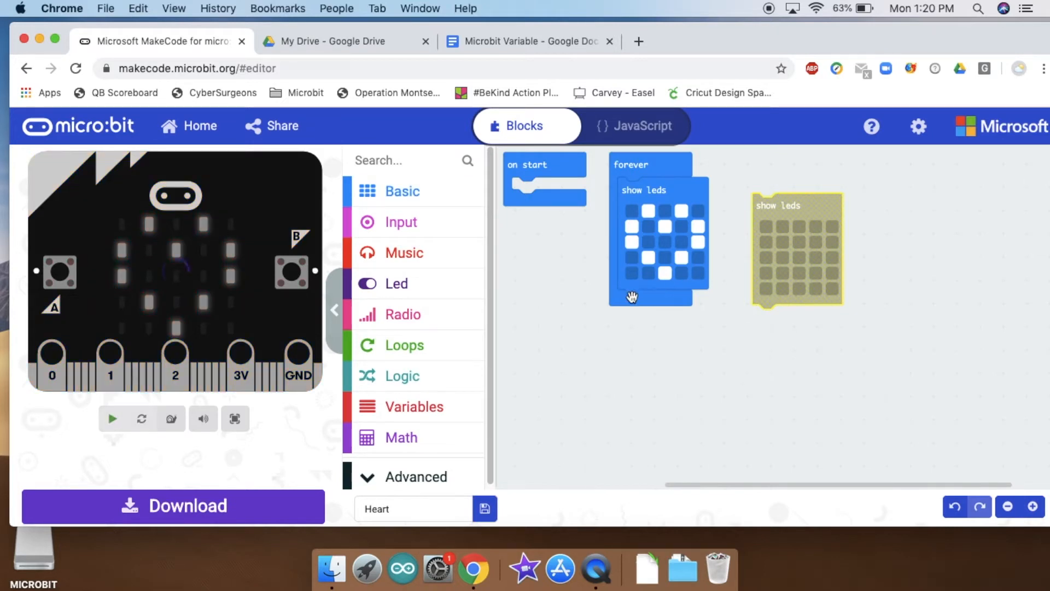
click(111, 418)
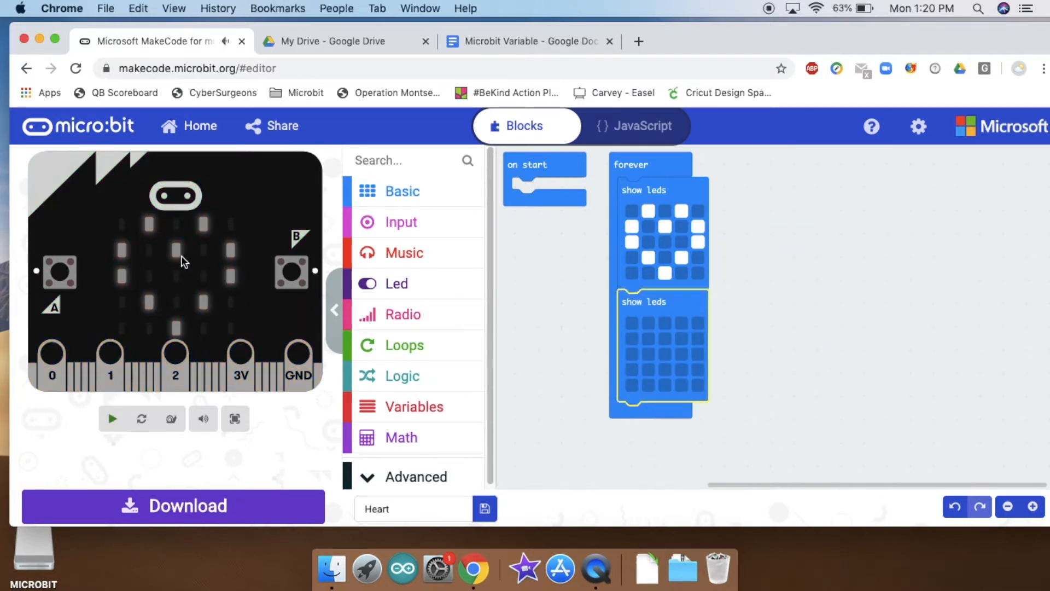
click(112, 418)
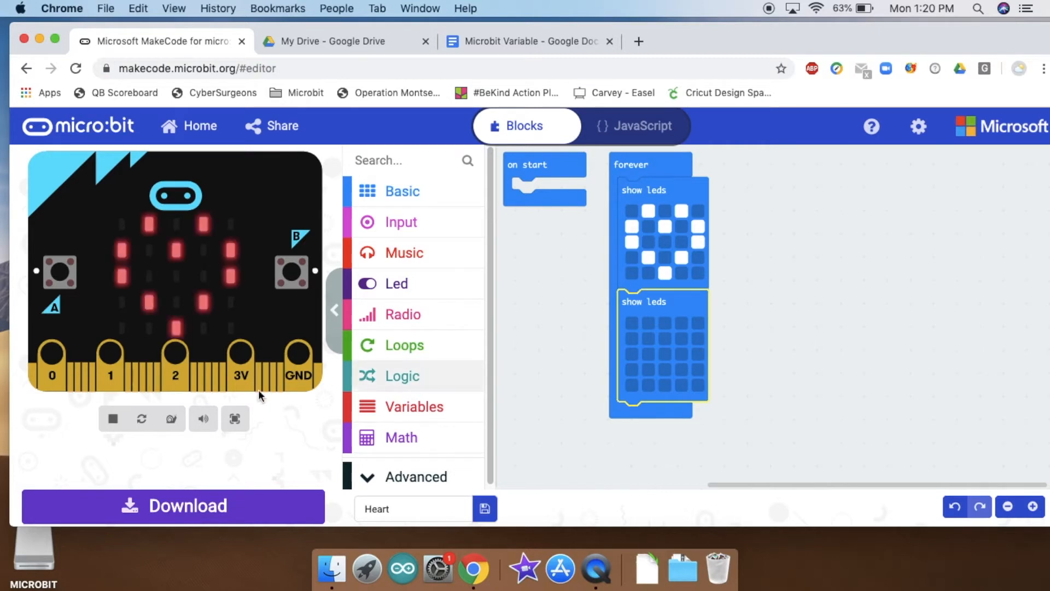
click(170, 418)
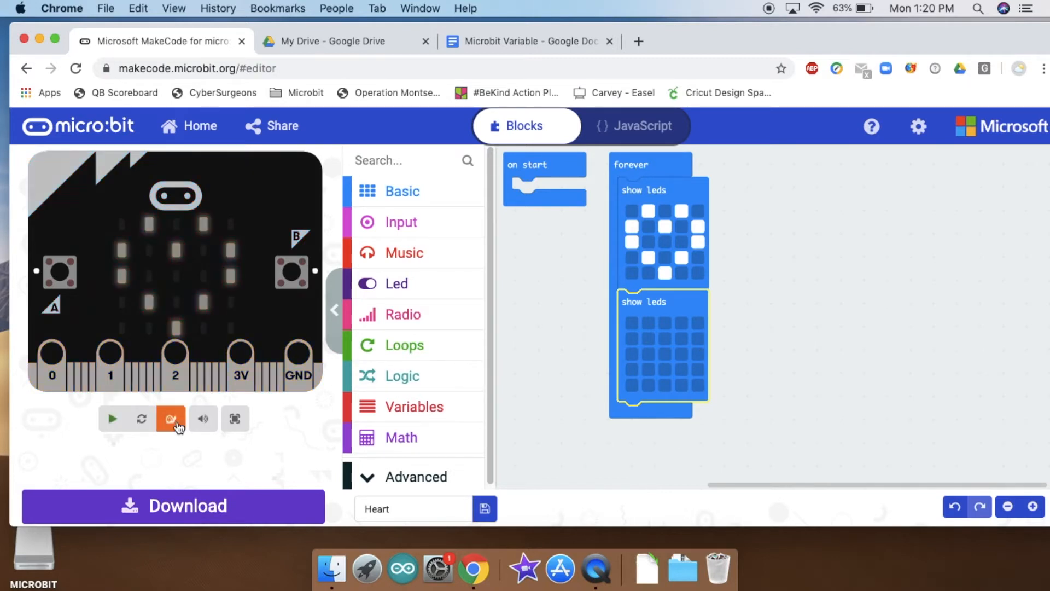
click(112, 418)
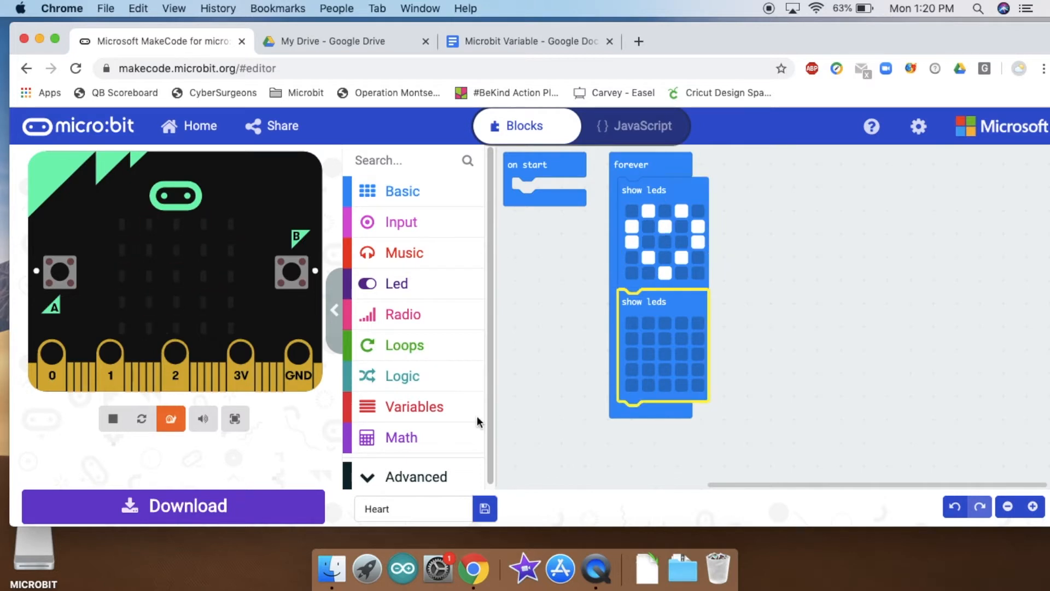
mouse_move(596, 328)
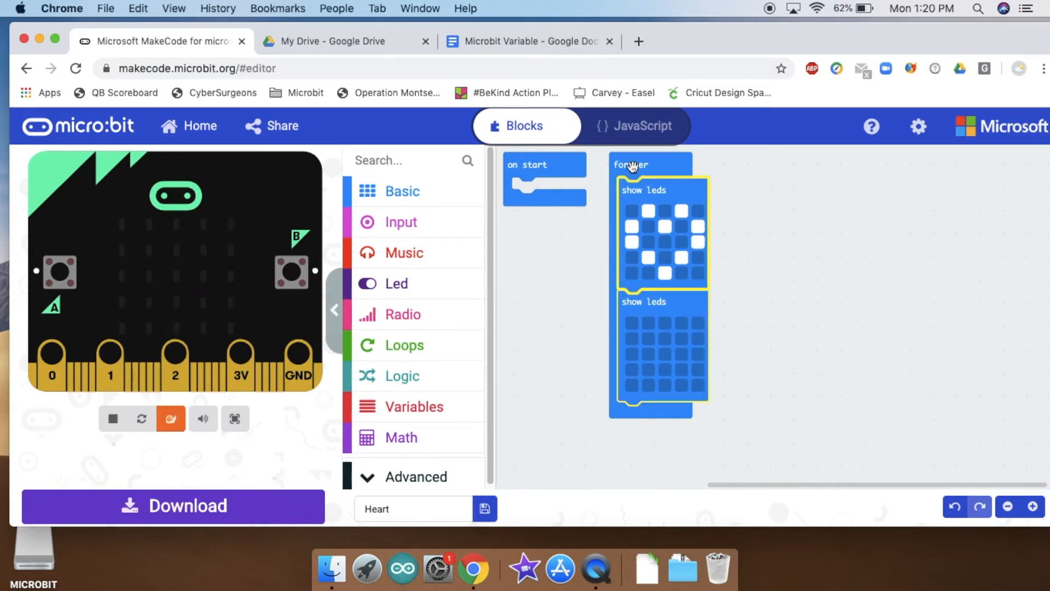
mouse_move(683, 417)
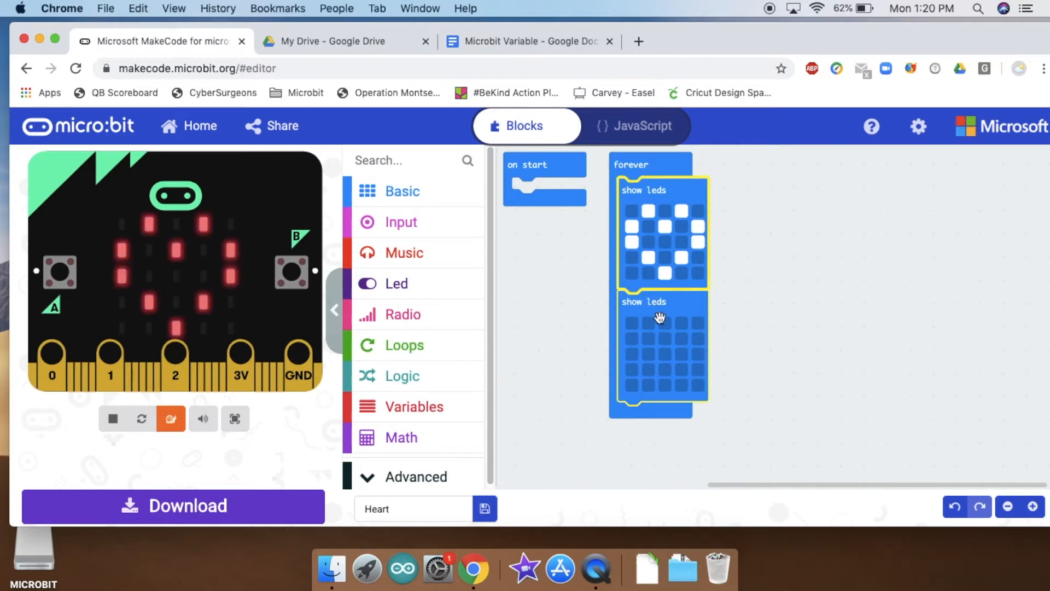
mouse_move(315, 317)
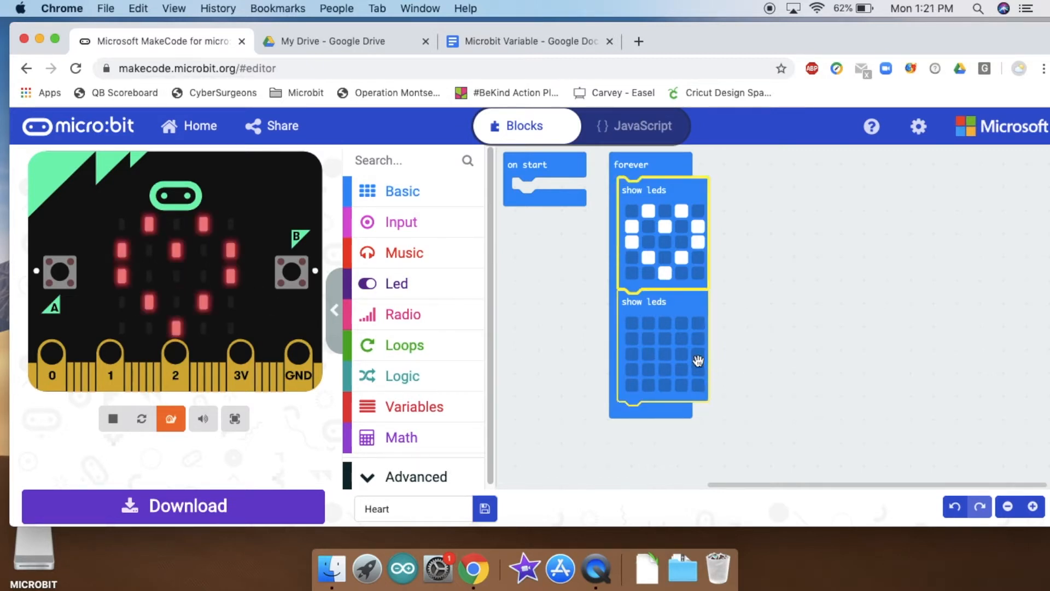
click(659, 348)
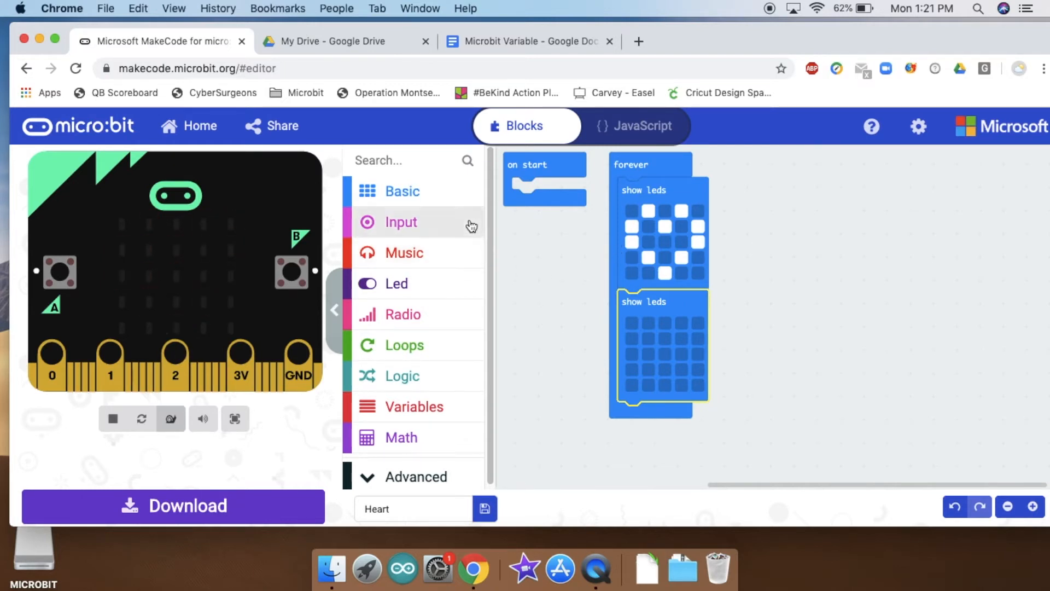
- Place a pause block between the two LED pictures and set it to 1 second
click(402, 190)
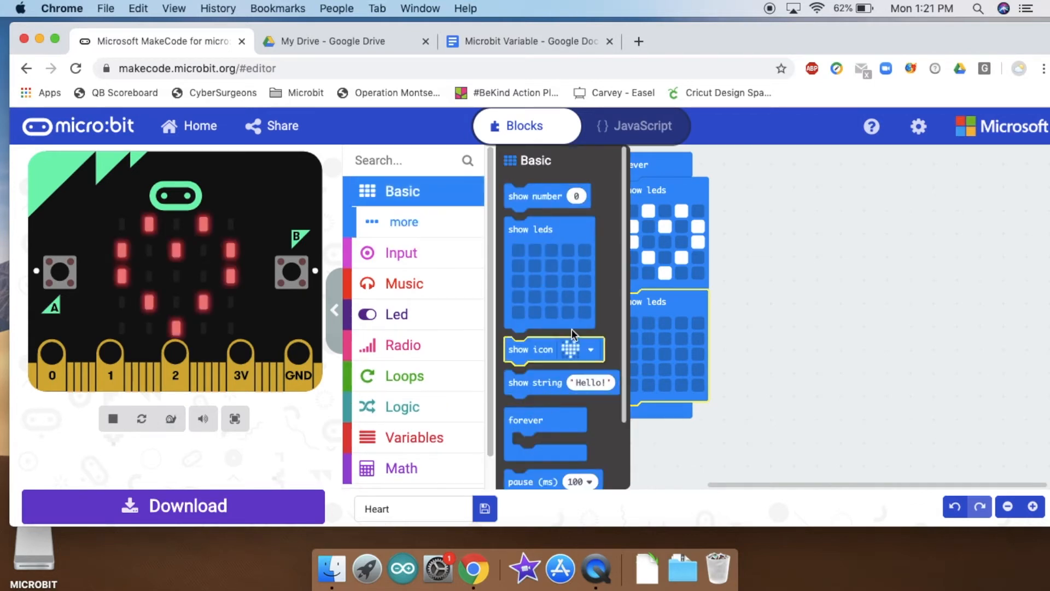
scroll(down, 3)
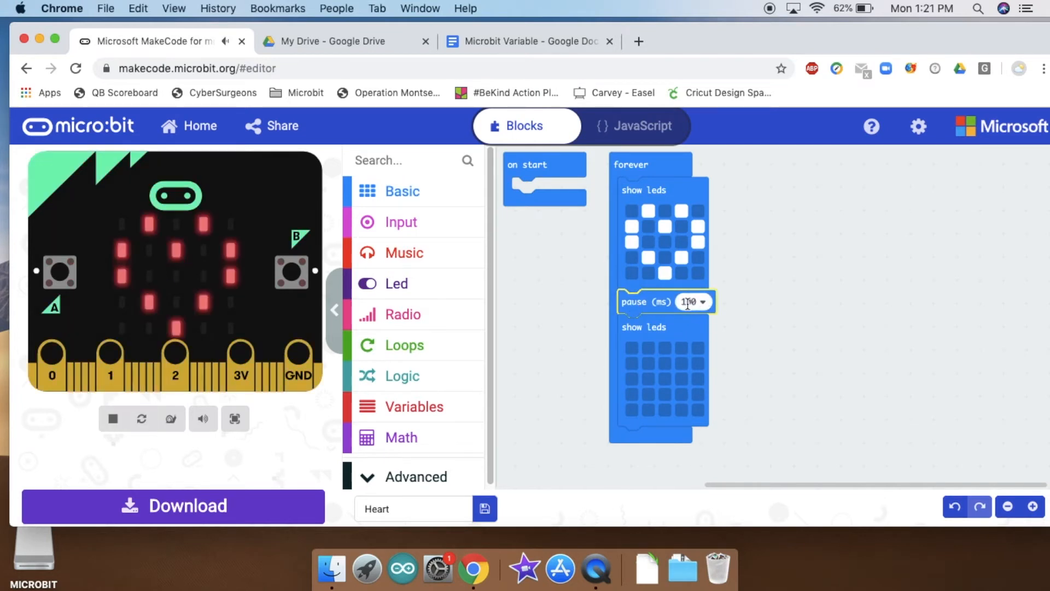
click(701, 301)
text(1)
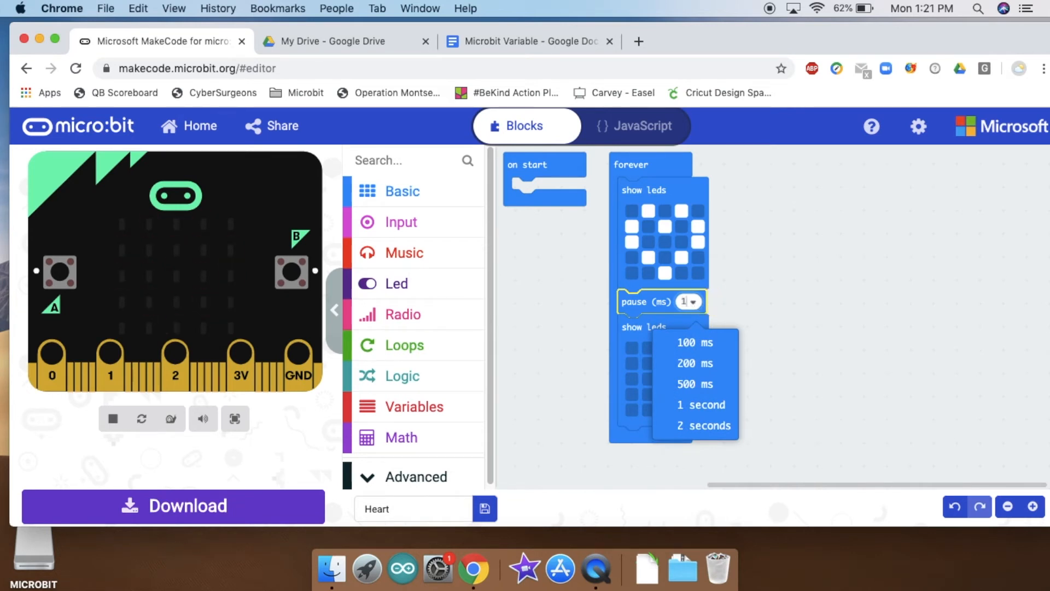
click(700, 404)
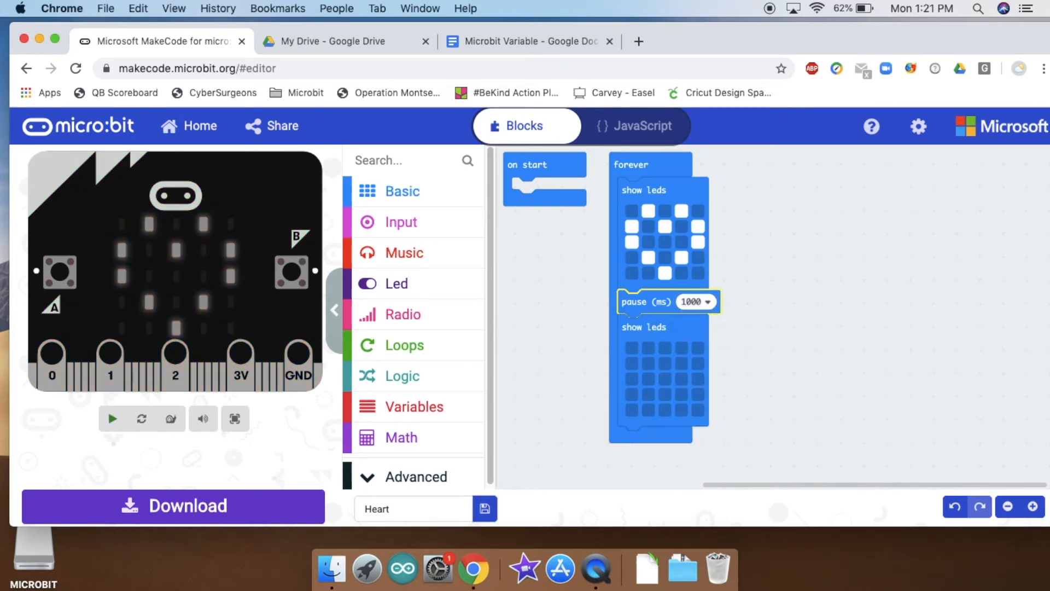
click(111, 418)
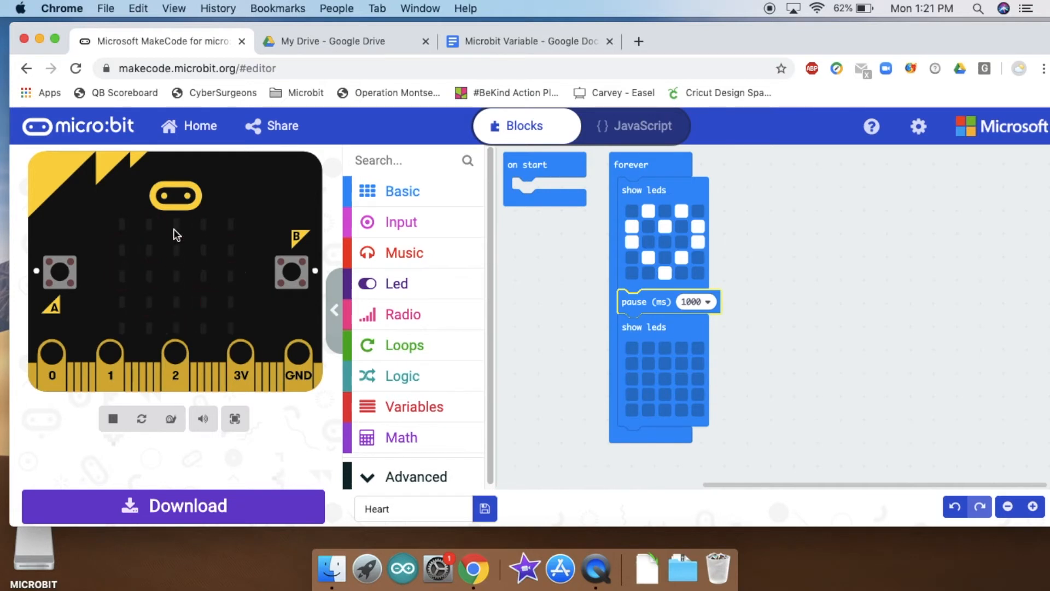
mouse_move(175, 341)
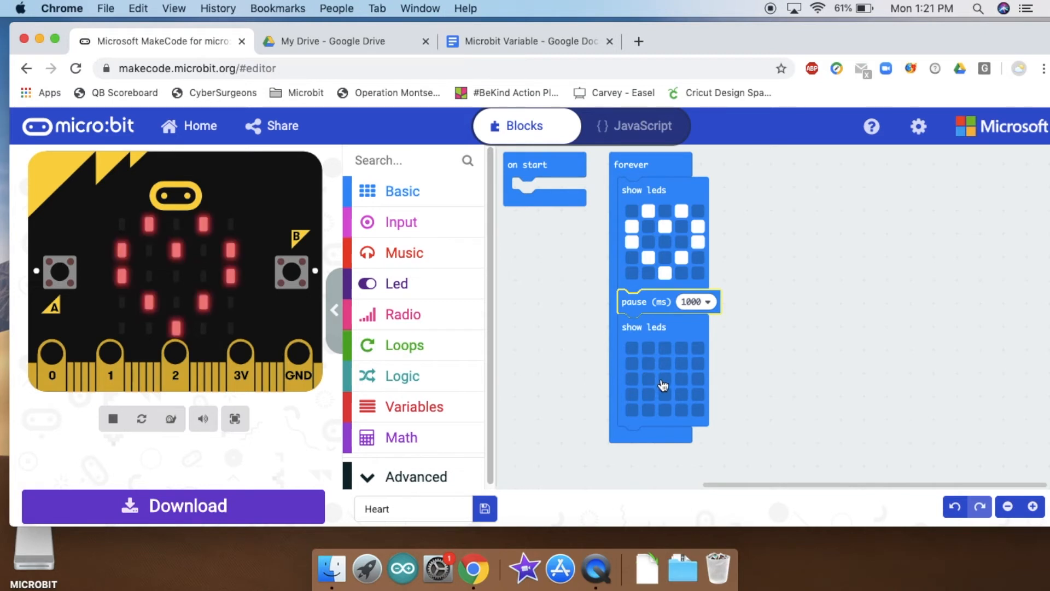
- Draw a small heart in the second LED grid and remove the pause block
click(646, 363)
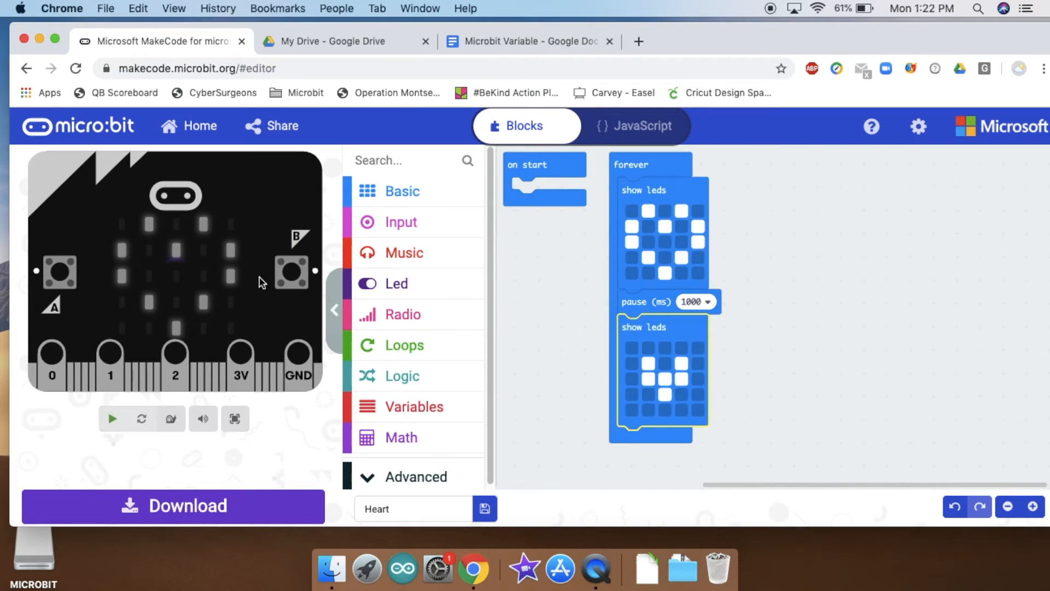
click(112, 418)
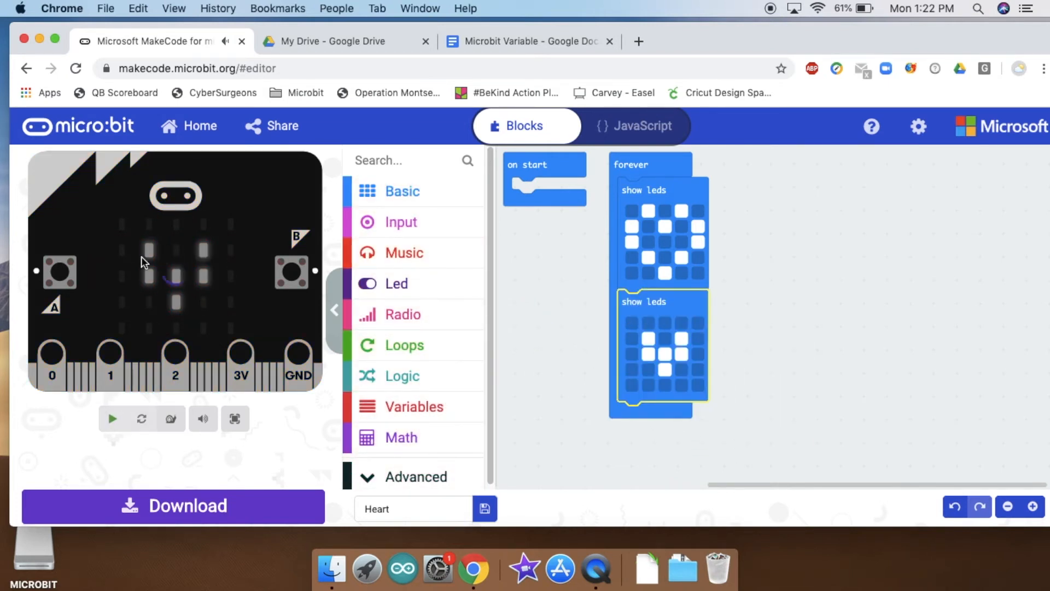
click(112, 419)
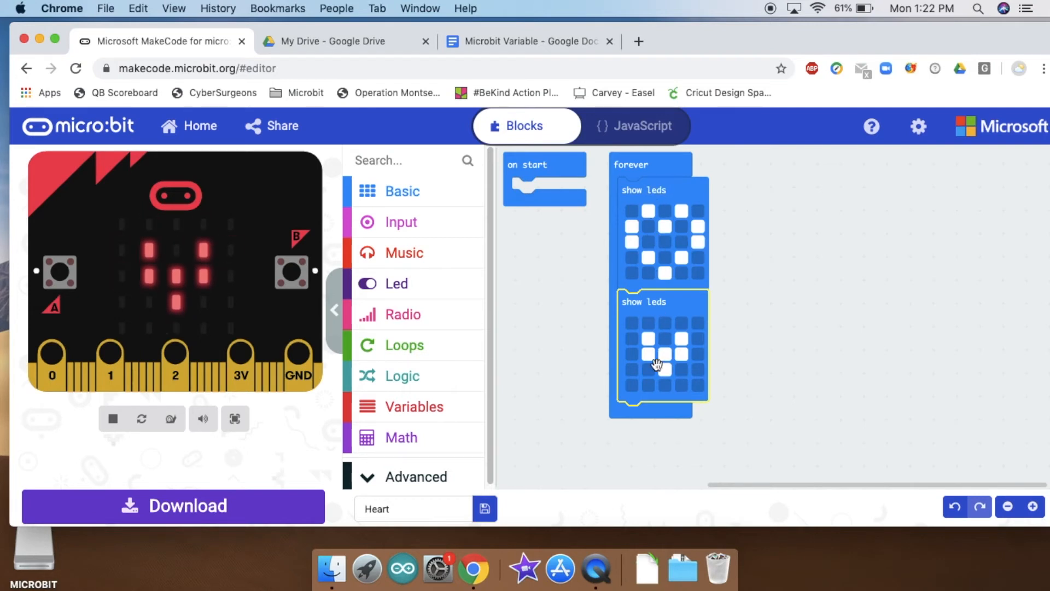
mouse_move(659, 210)
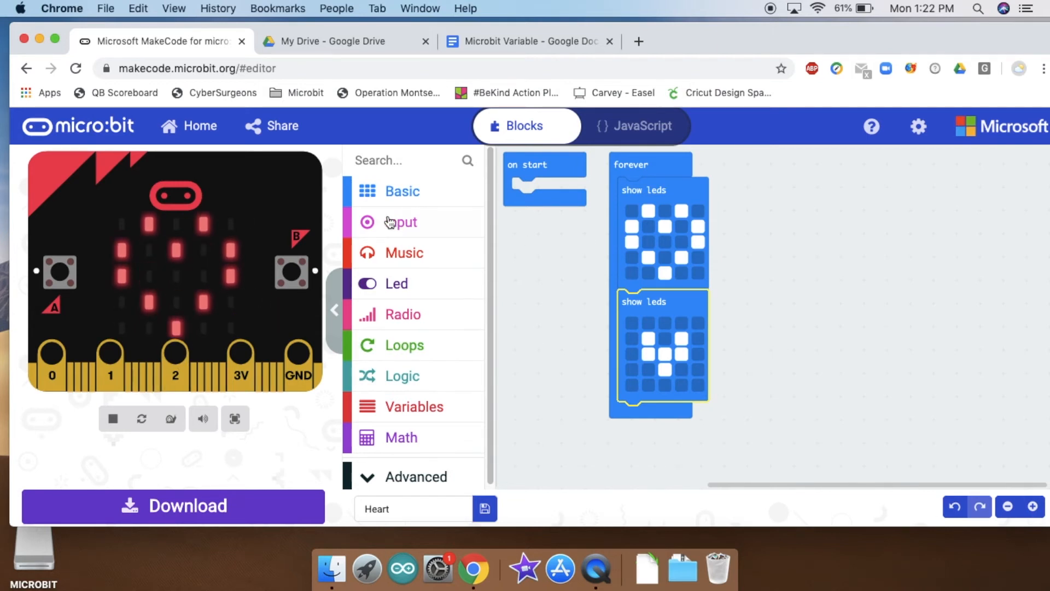
mouse_move(579, 313)
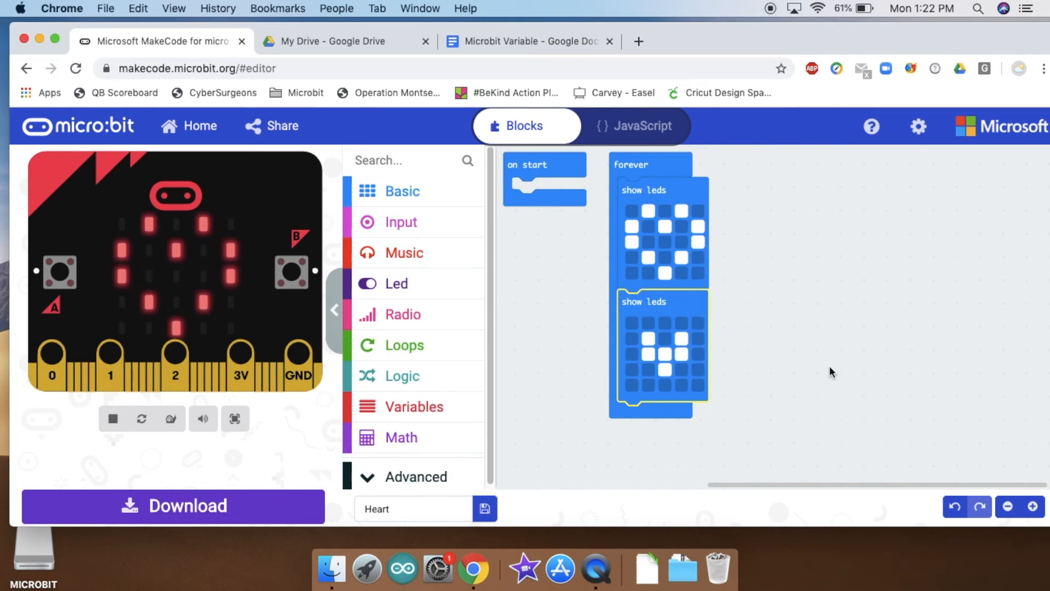
click(1007, 506)
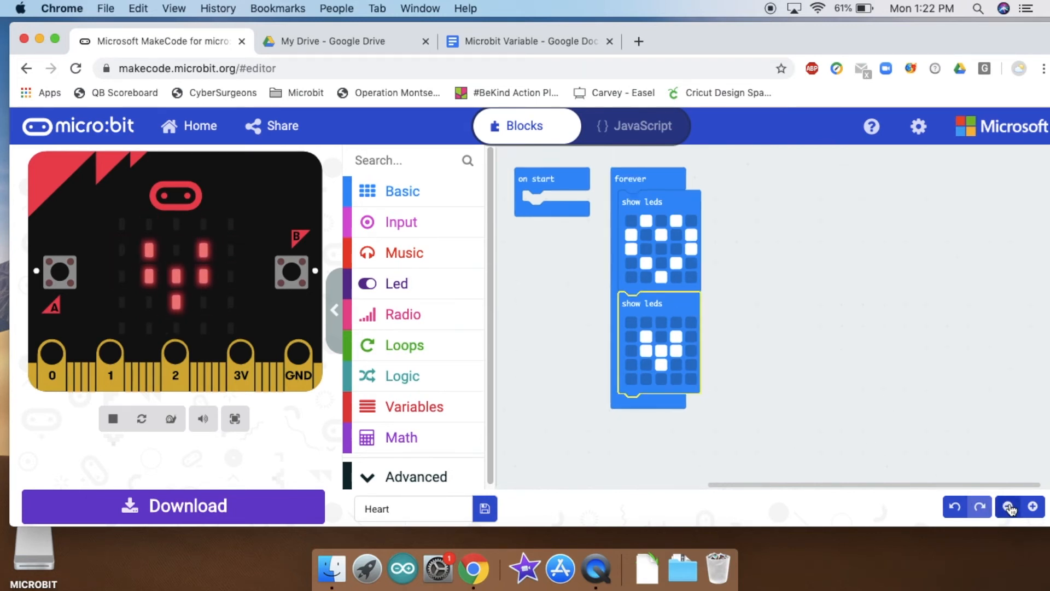
click(1009, 507)
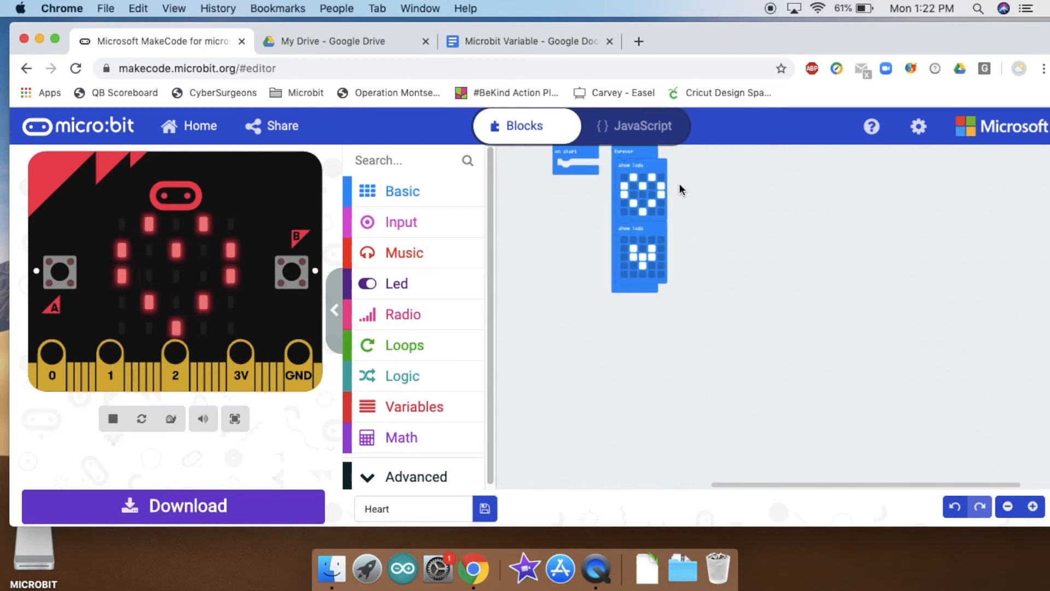
click(953, 506)
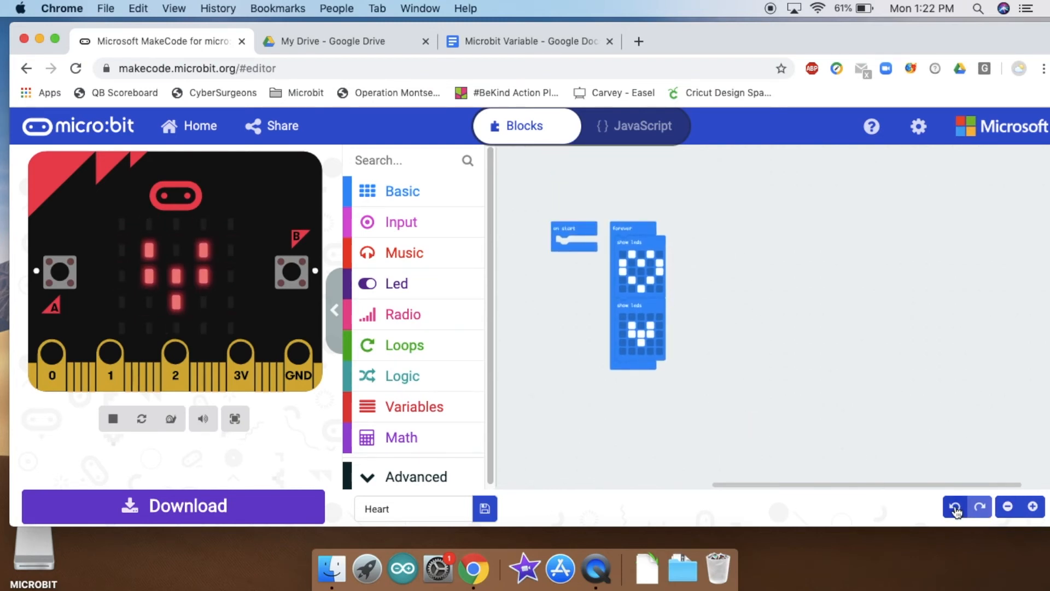
click(1032, 506)
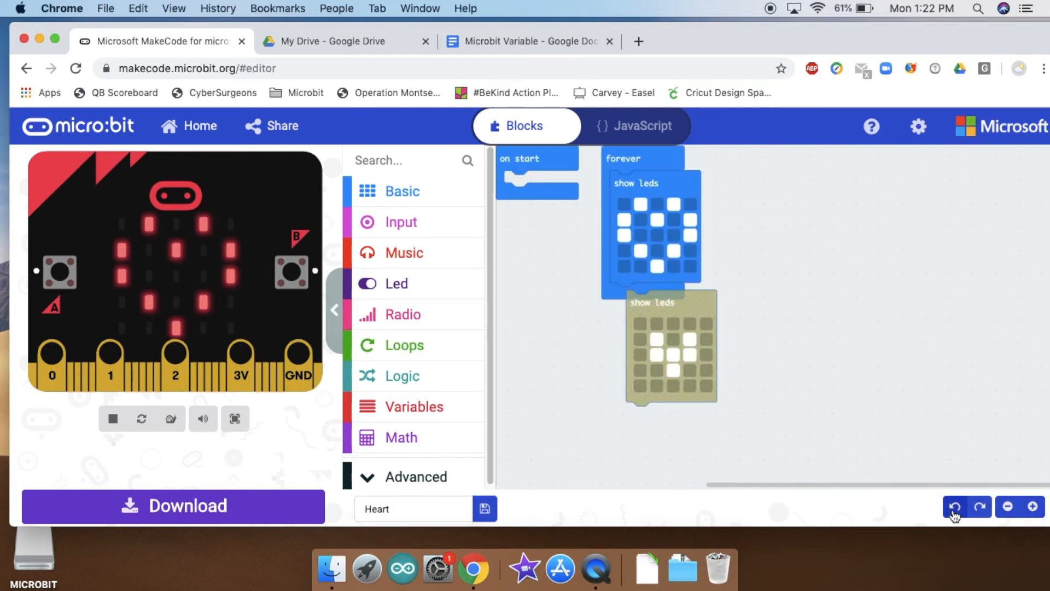
click(953, 506)
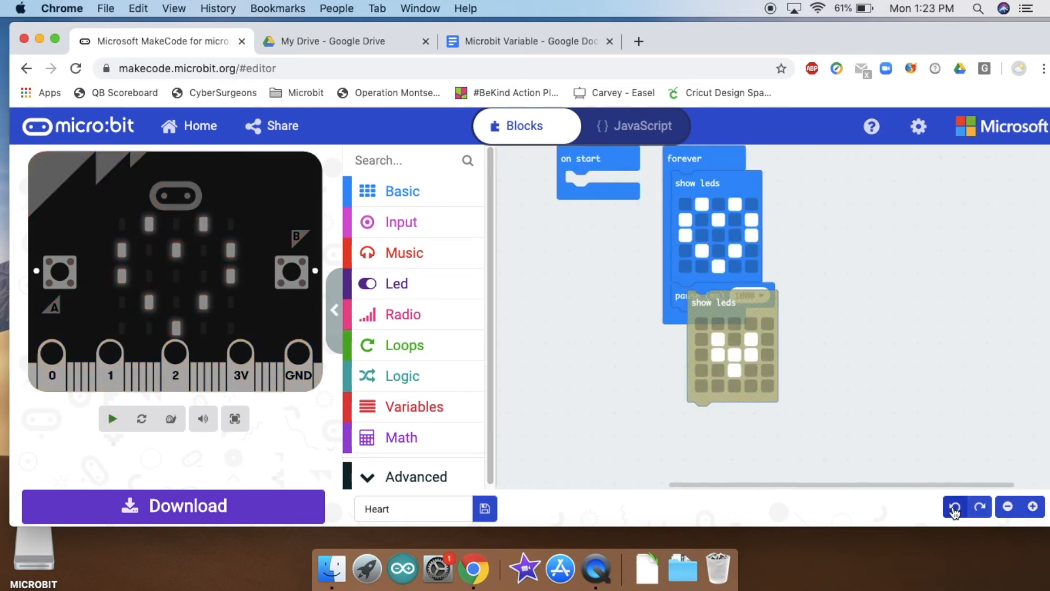
click(954, 507)
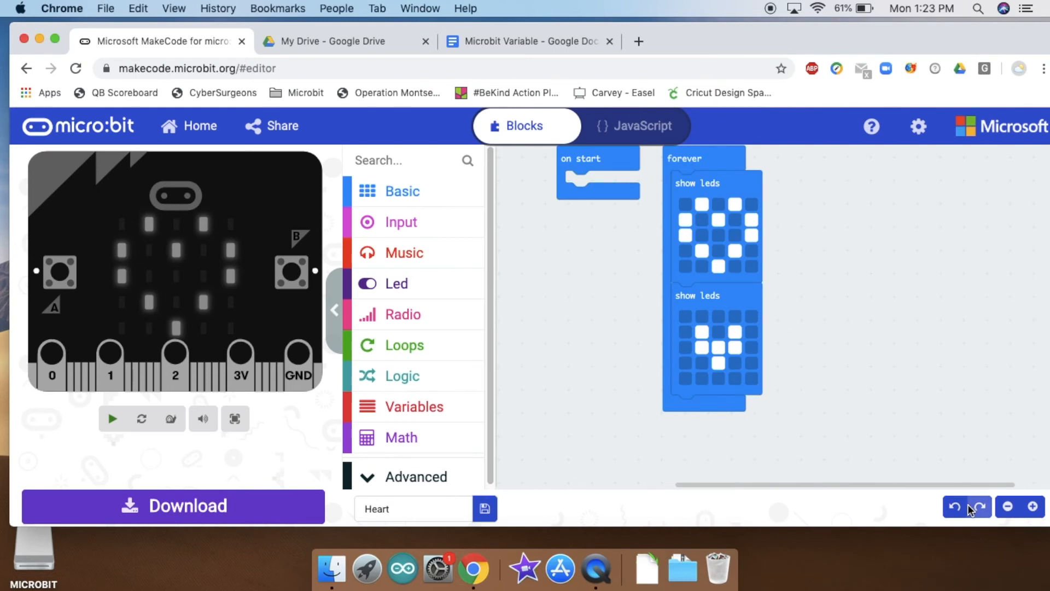
click(111, 418)
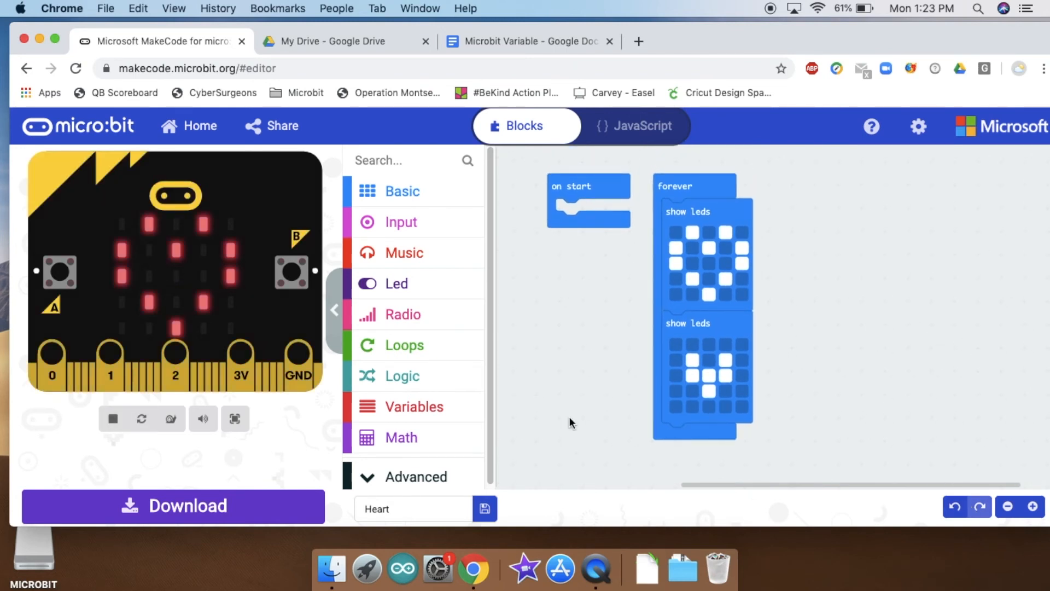